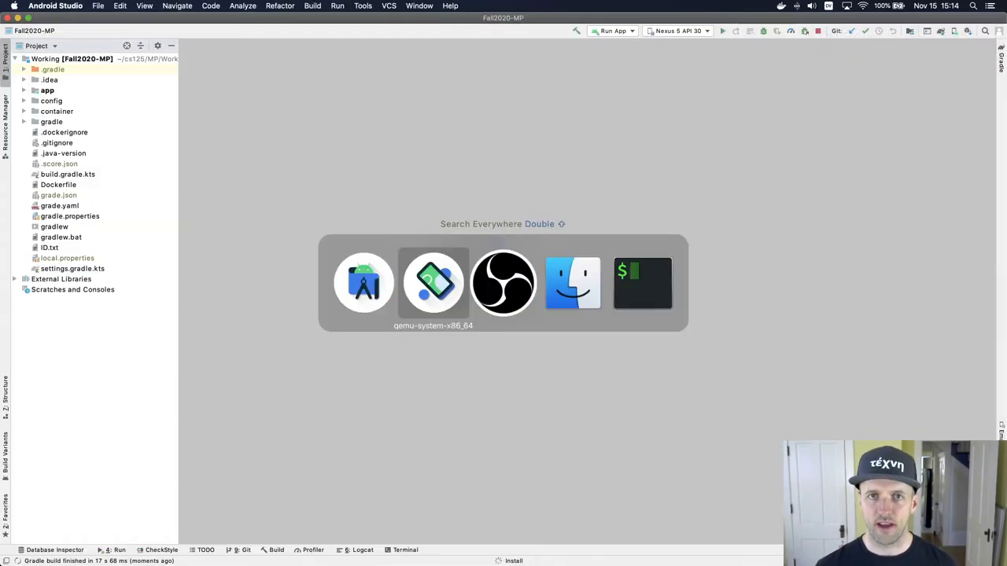
Bring the emulator window showing the CS course list to the front.
click(433, 283)
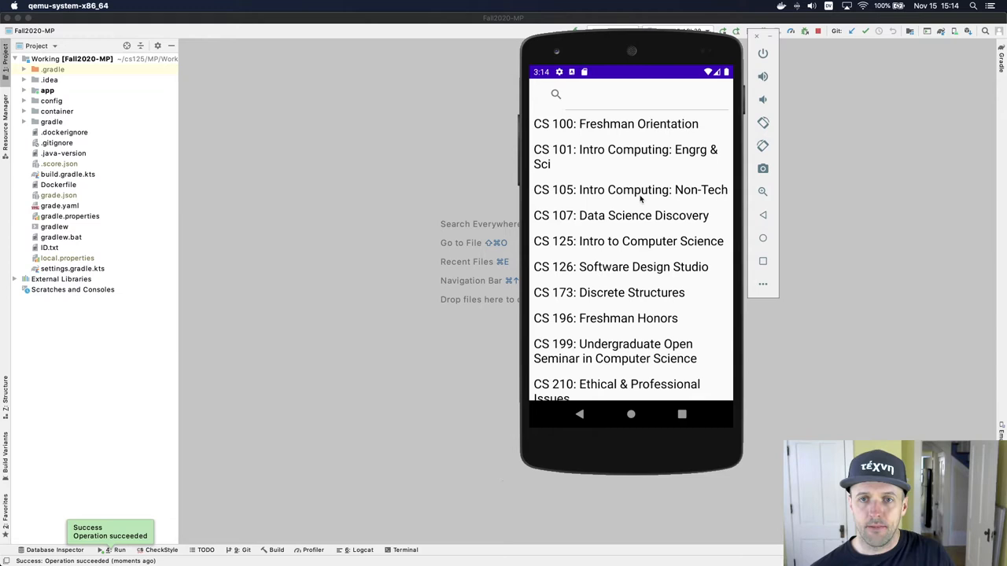
mouse_move(615, 137)
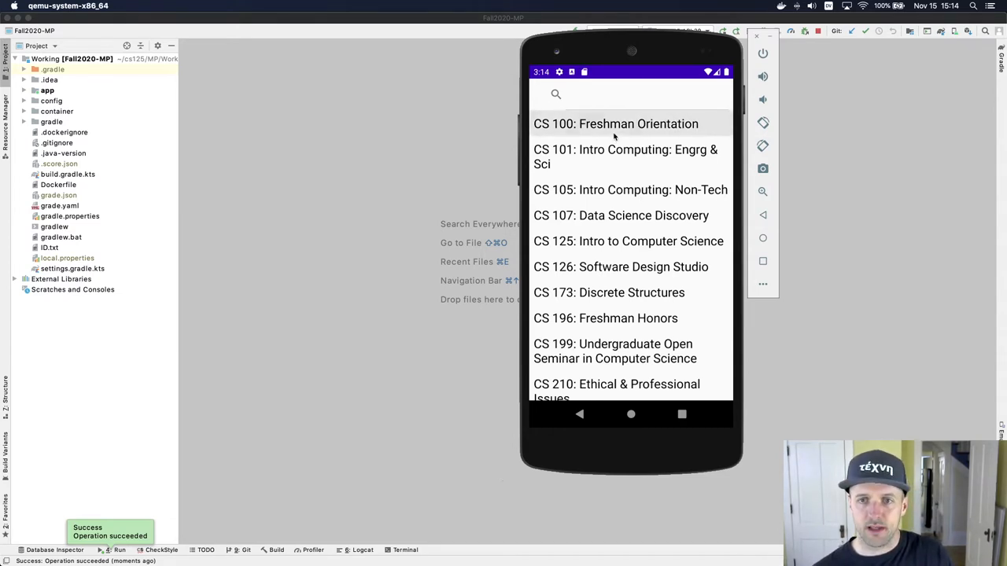
Open CS 100: Freshman Orientation and try four, one, then five stars before settling on three.
click(616, 124)
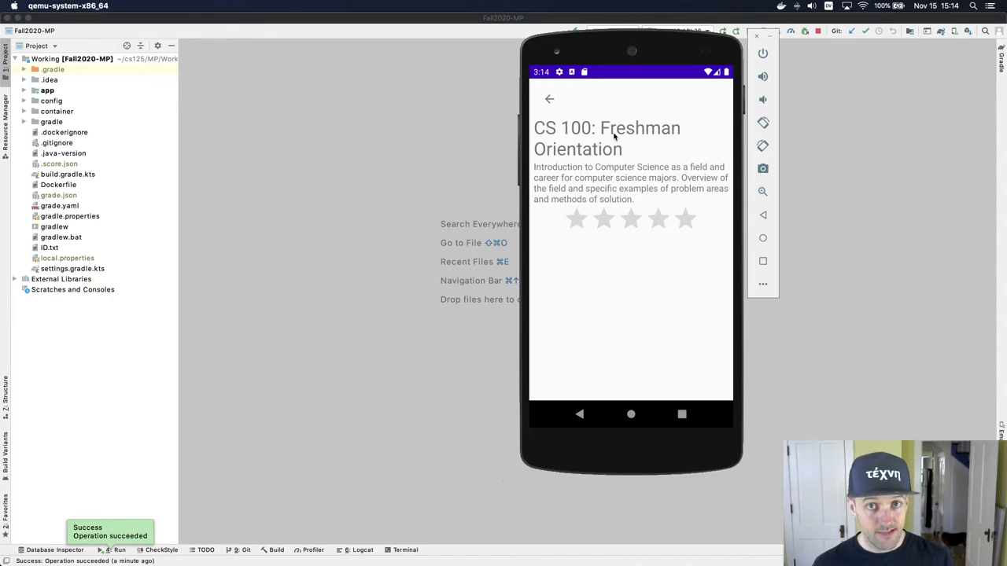
mouse_move(646, 227)
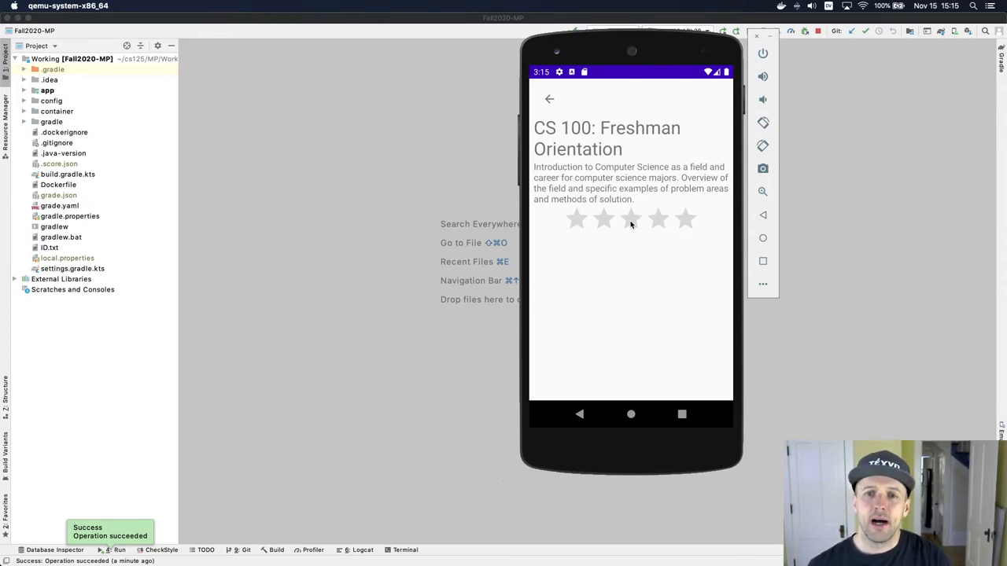
click(657, 220)
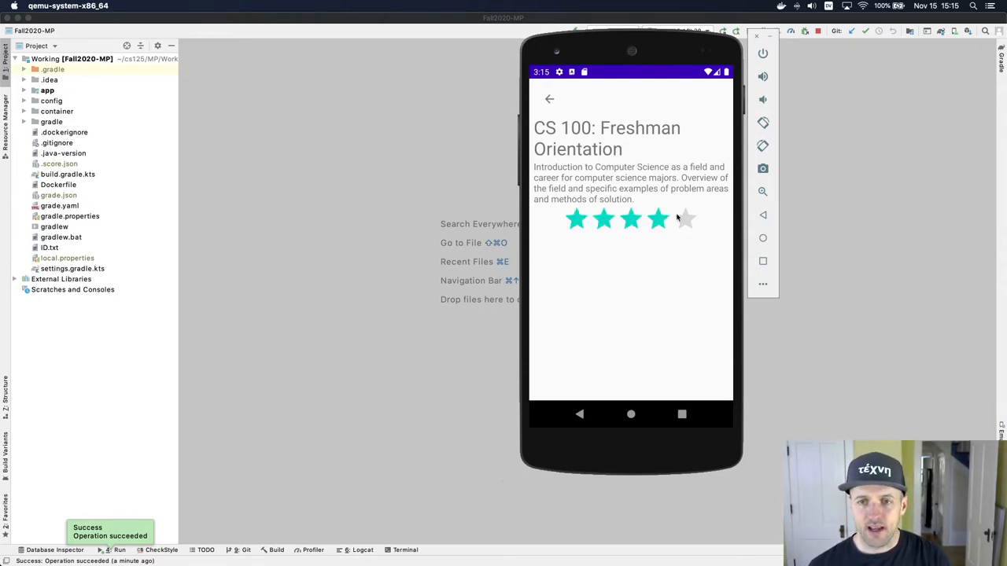
click(576, 219)
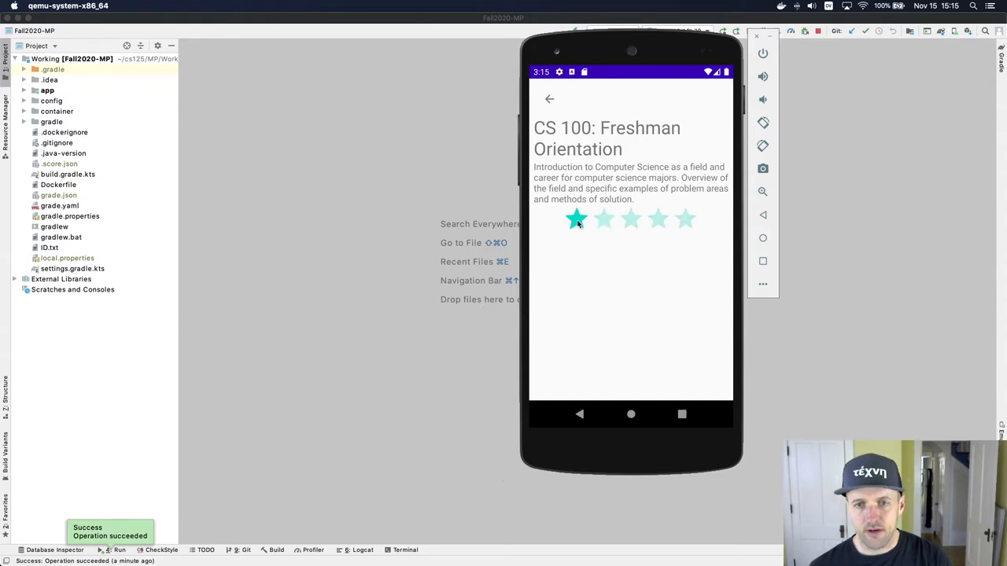
click(684, 220)
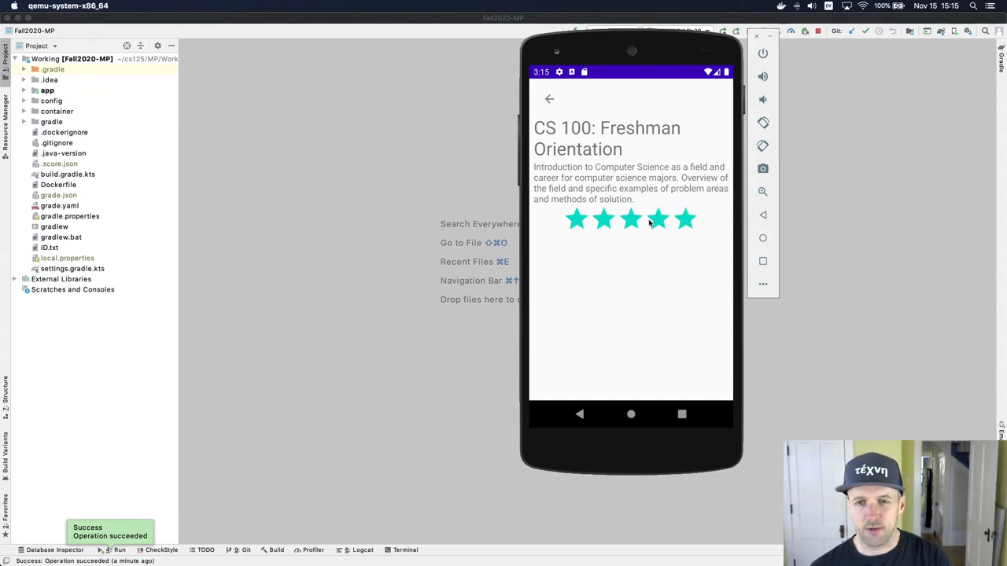
click(630, 219)
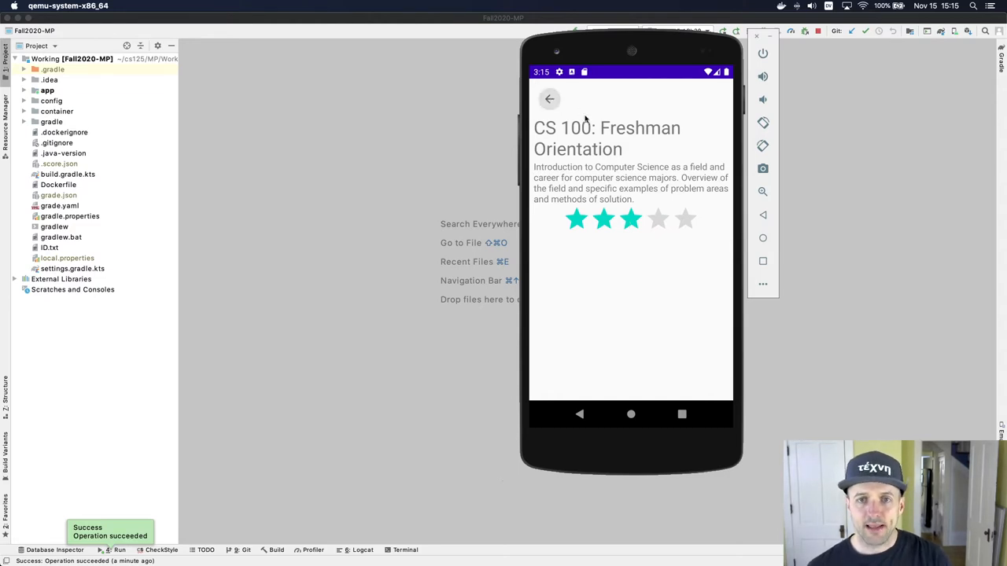
Reopen CS 100 to confirm three stars were kept, rate CS 105 two stars, and go back.
click(549, 99)
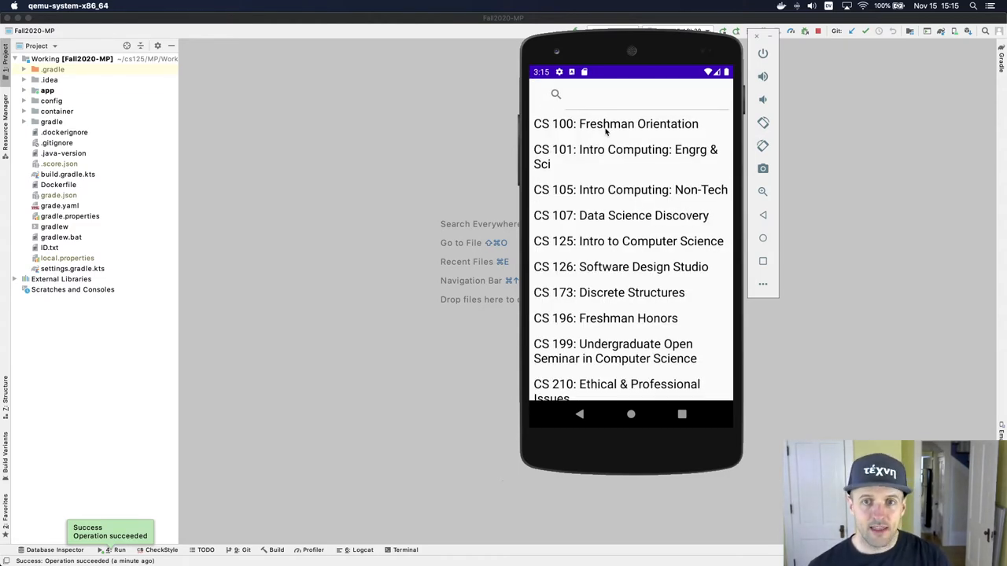
click(615, 124)
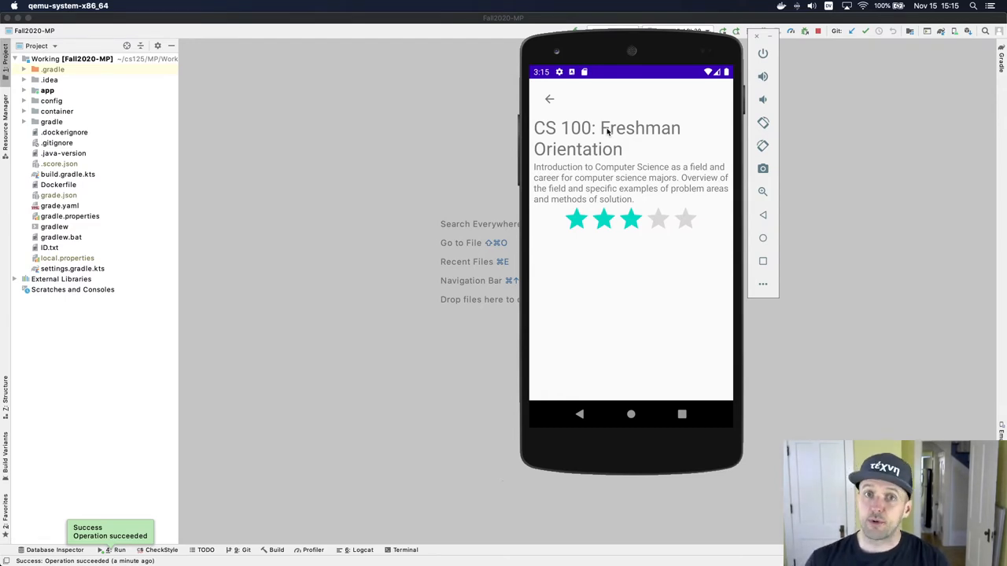
mouse_move(673, 202)
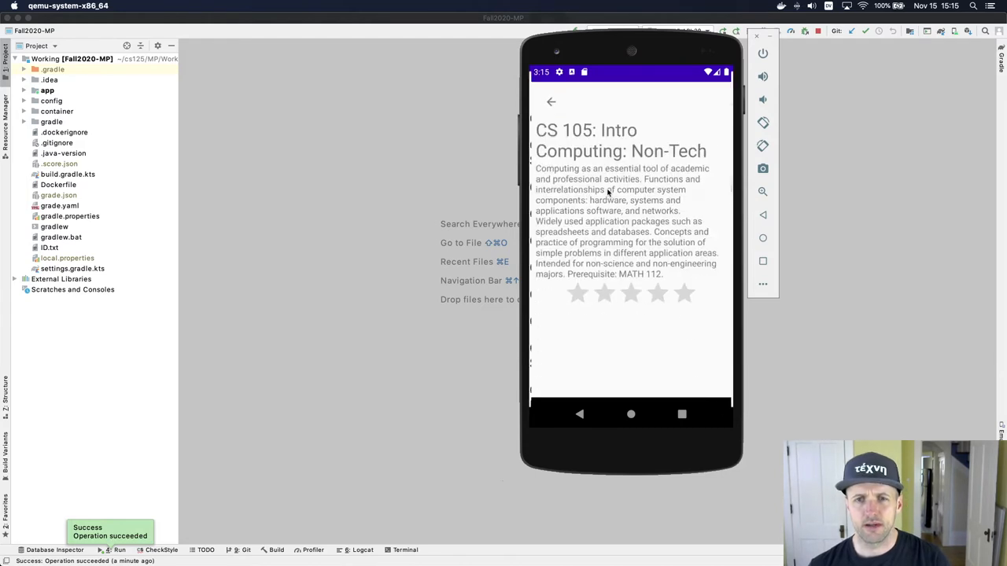
click(603, 294)
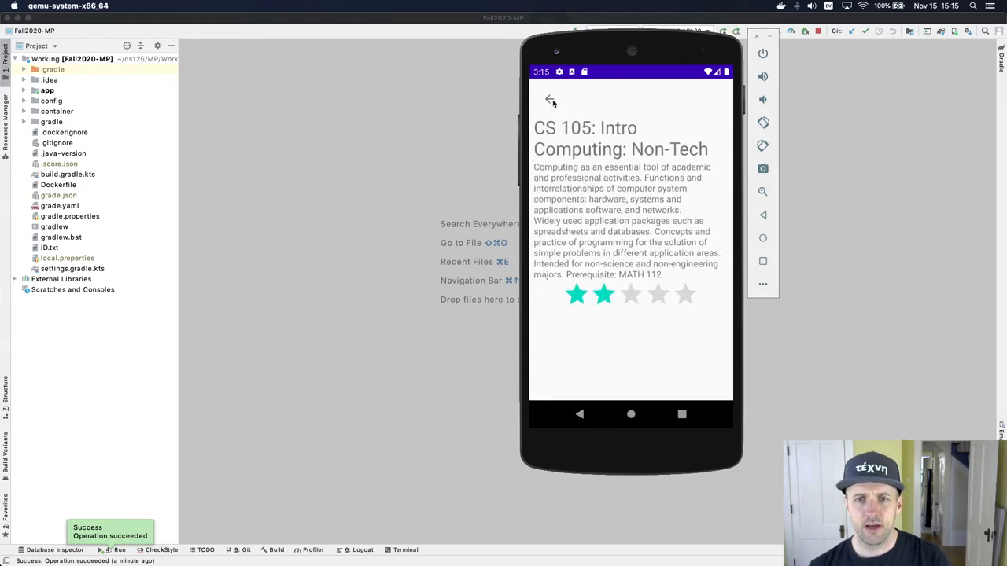
click(552, 100)
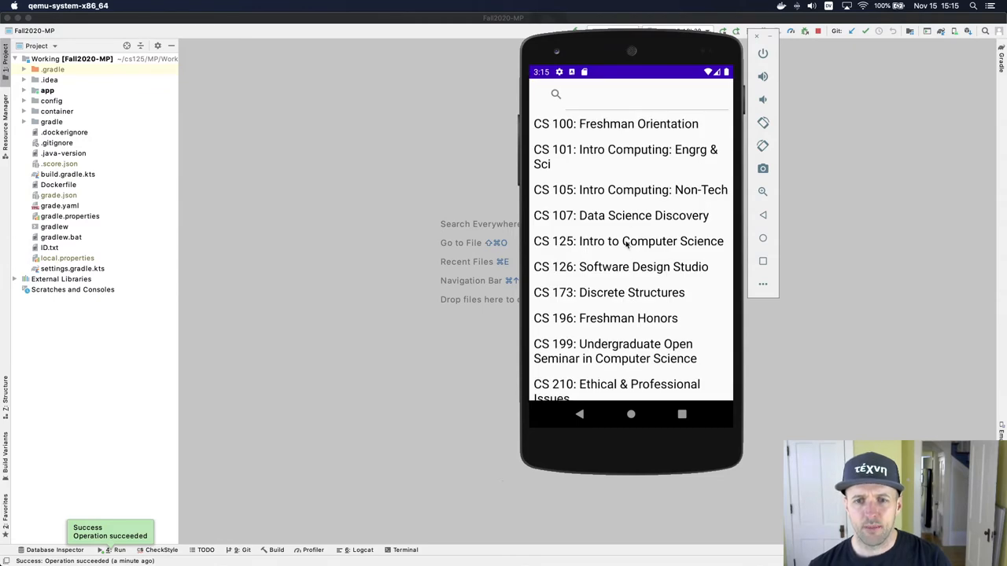
click(627, 242)
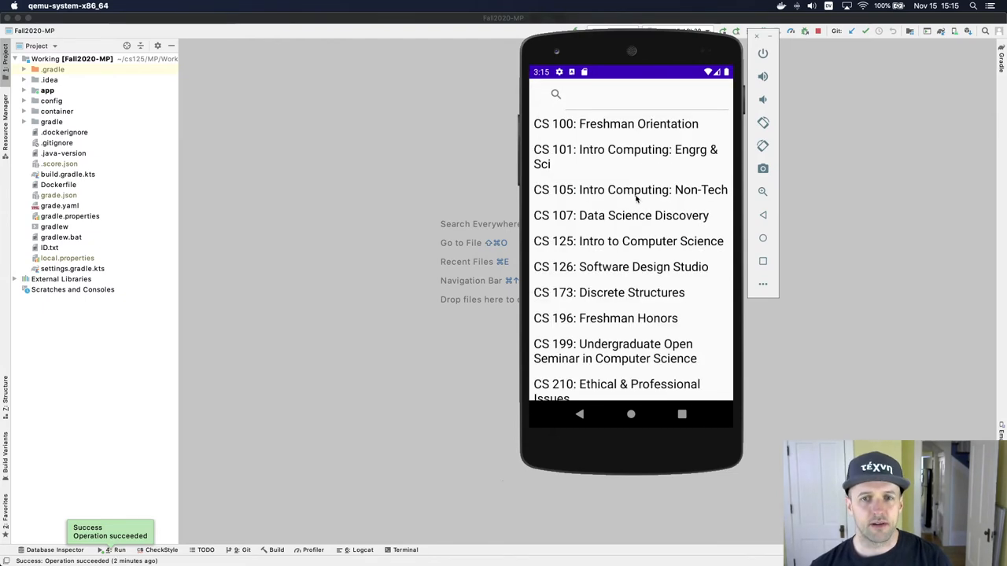
Give CS 125 five stars, then open CS 173: Discrete Structures showing four stars.
click(630, 190)
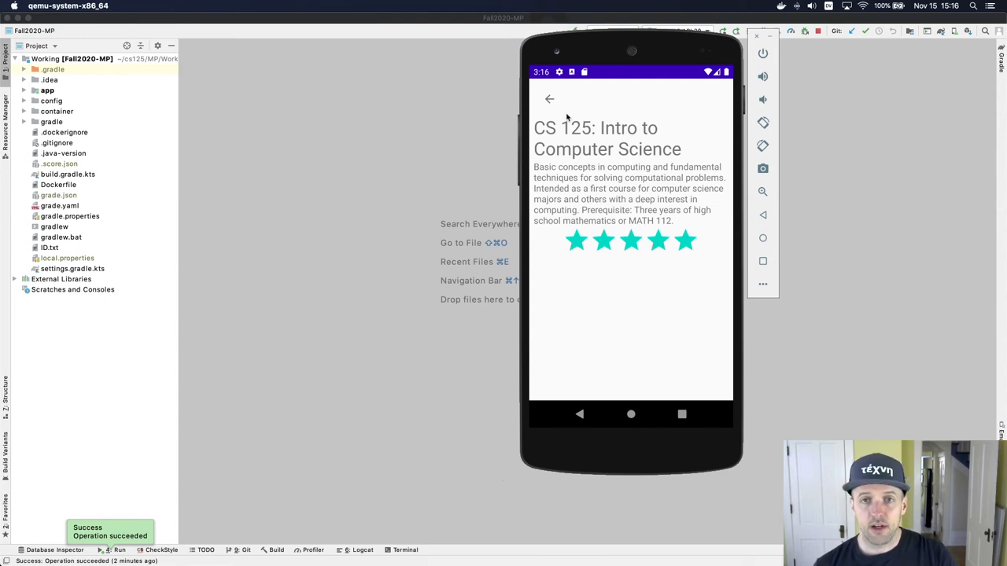
click(549, 99)
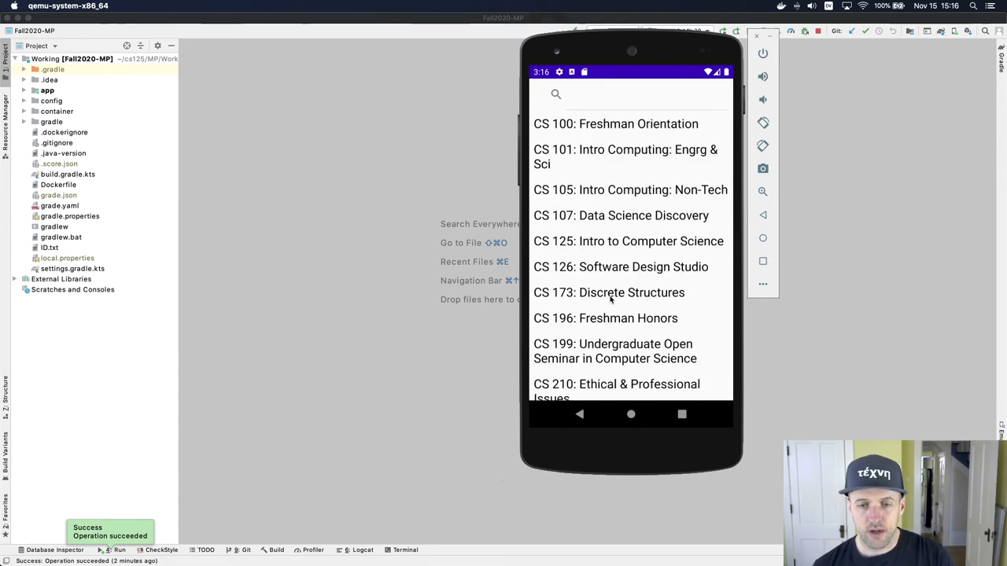
click(609, 291)
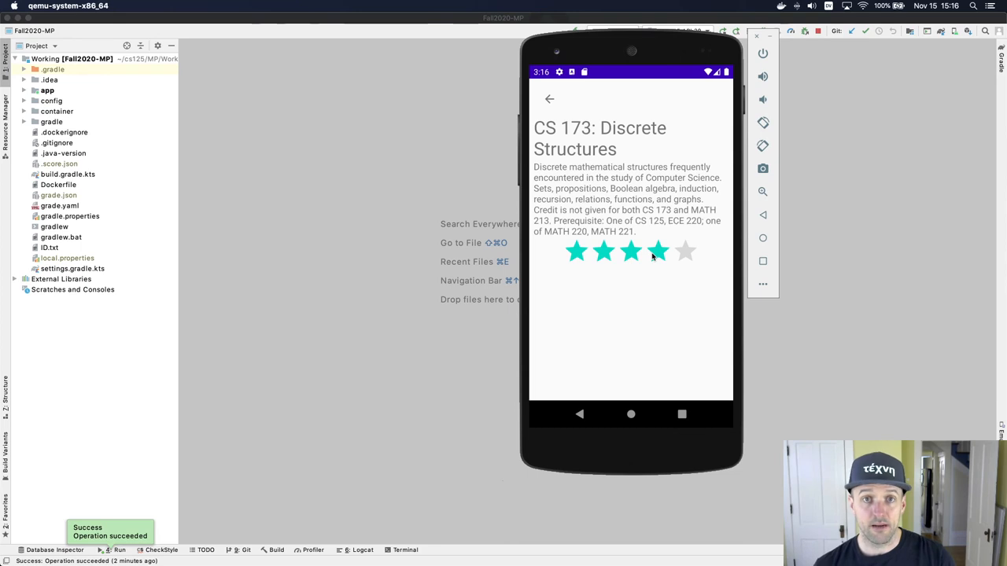